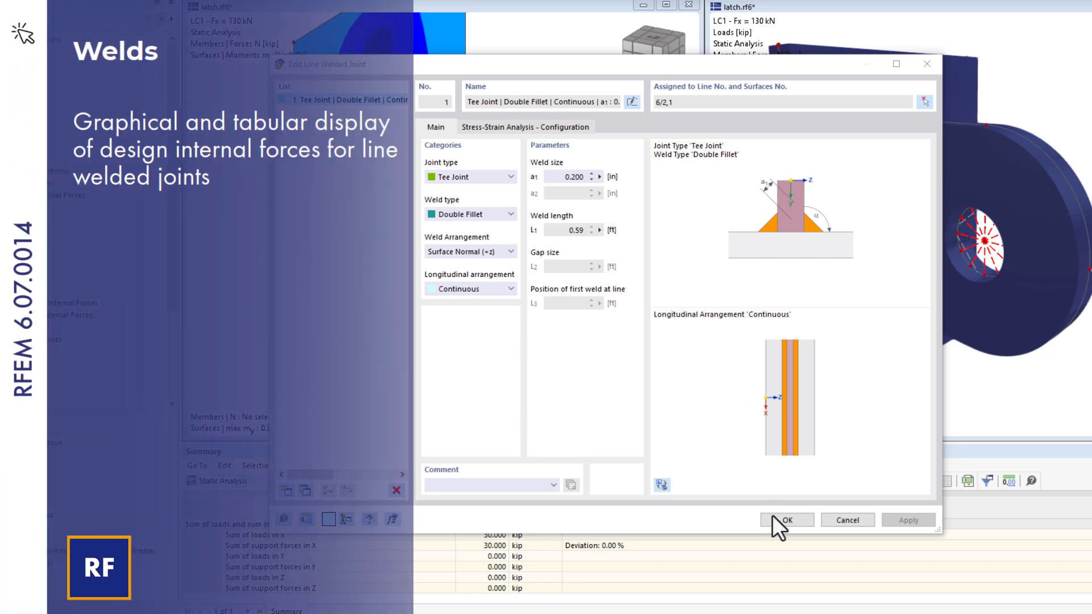
- Confirm the line welded joint, then display the weld's Vmax and another internal force diagram
click(787, 520)
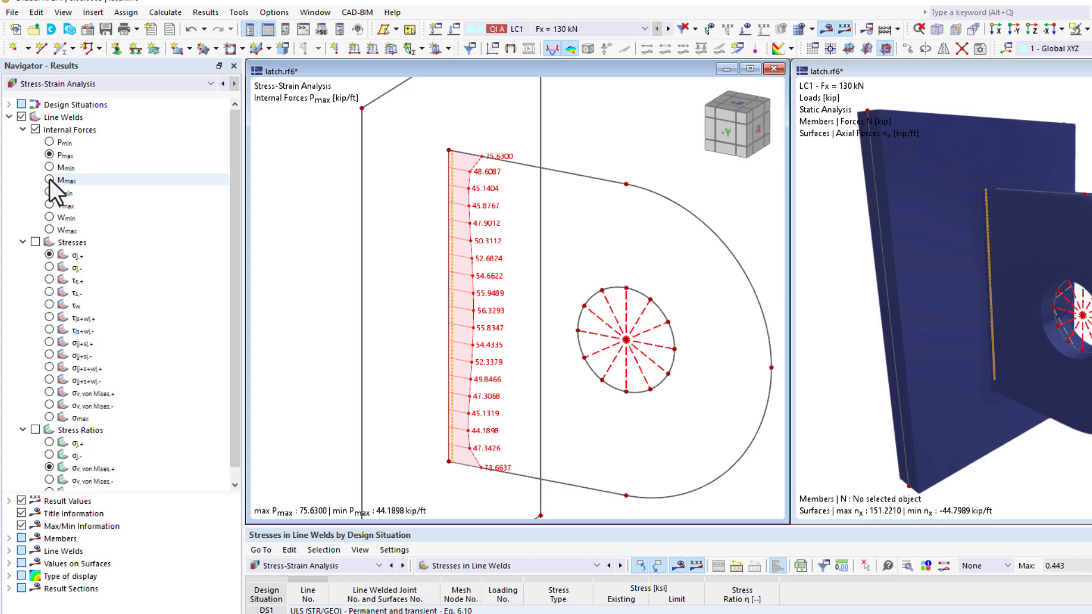
click(50, 204)
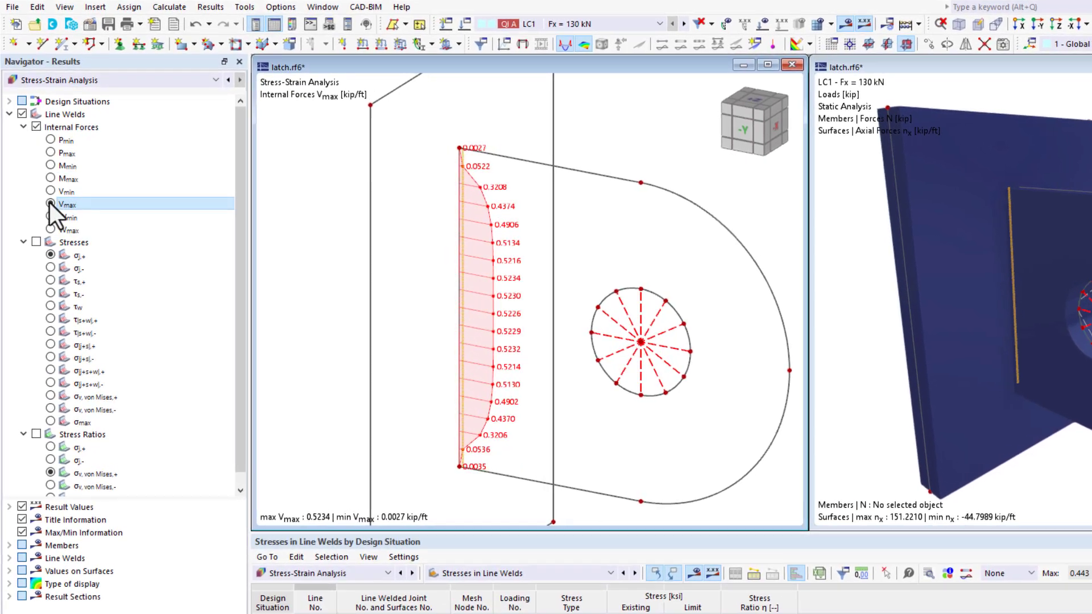
click(51, 217)
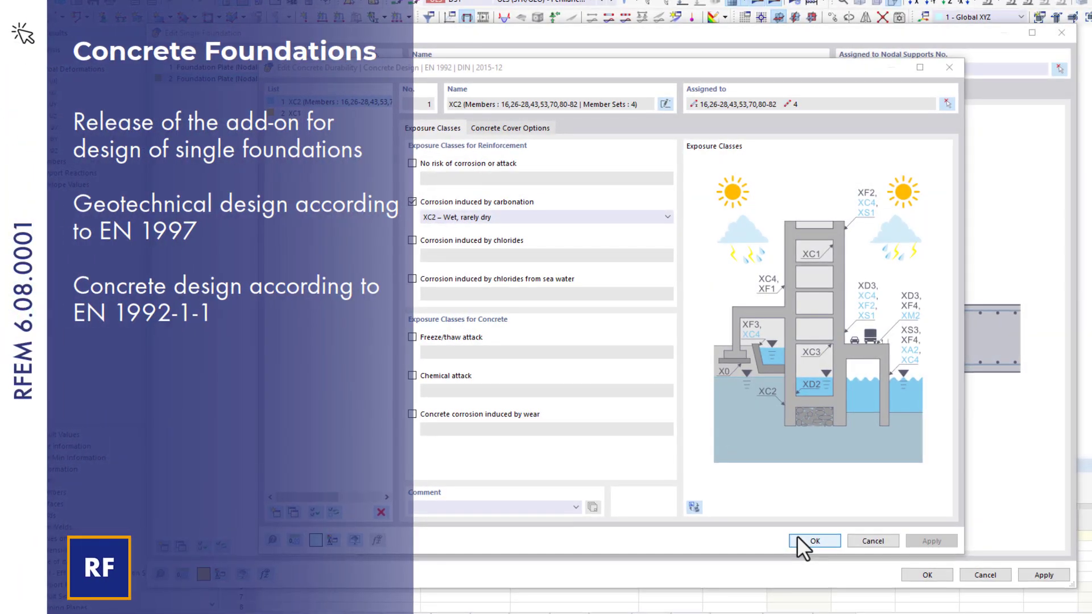
- Confirm the XC2 exposure class and add a Q188A top mesh to foundation plate 2
click(813, 541)
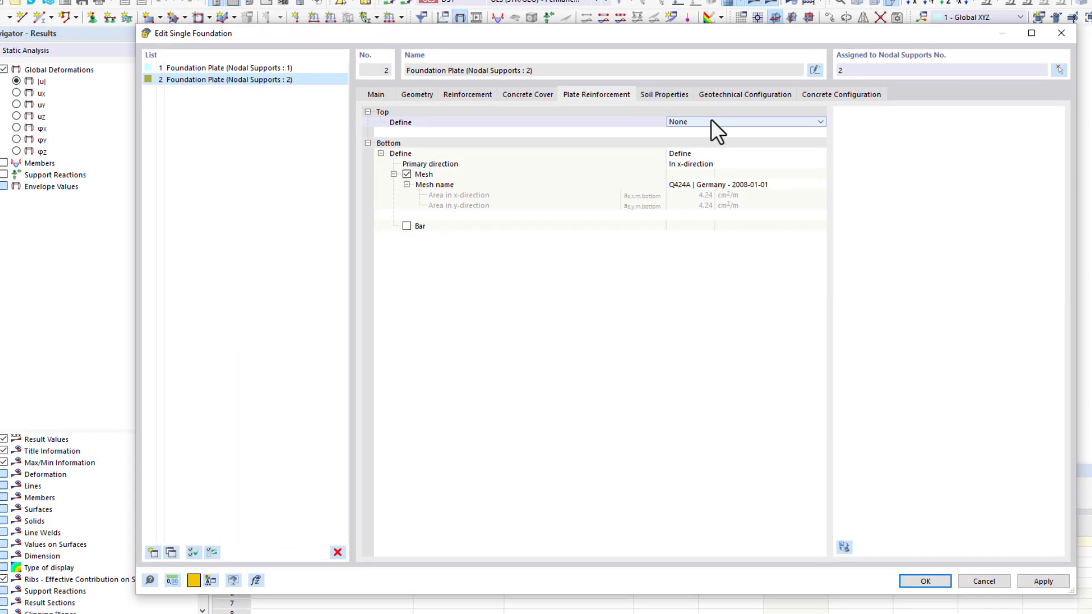
click(745, 122)
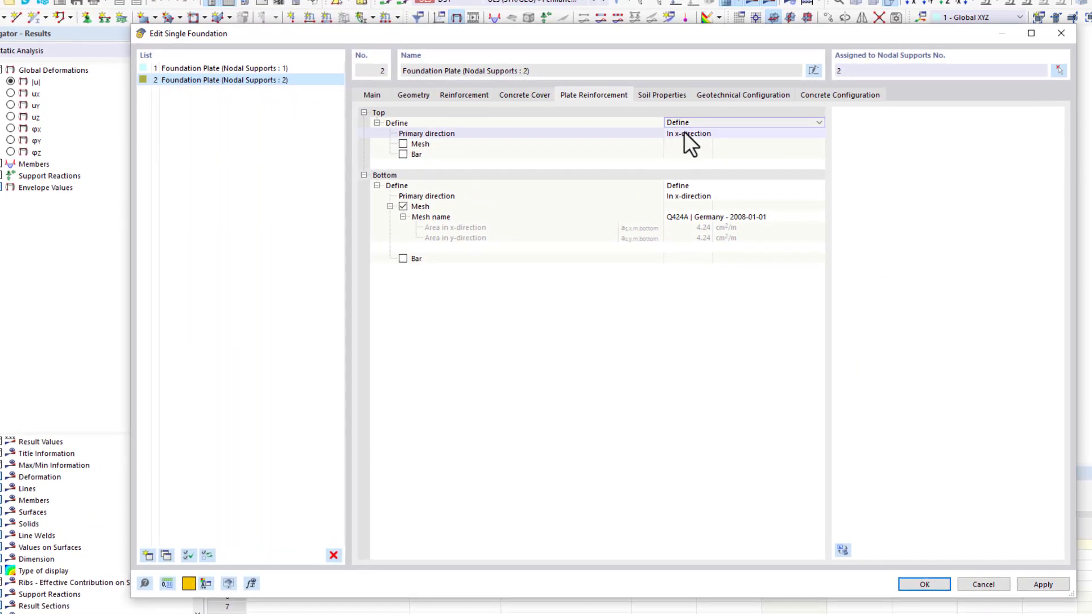
click(403, 144)
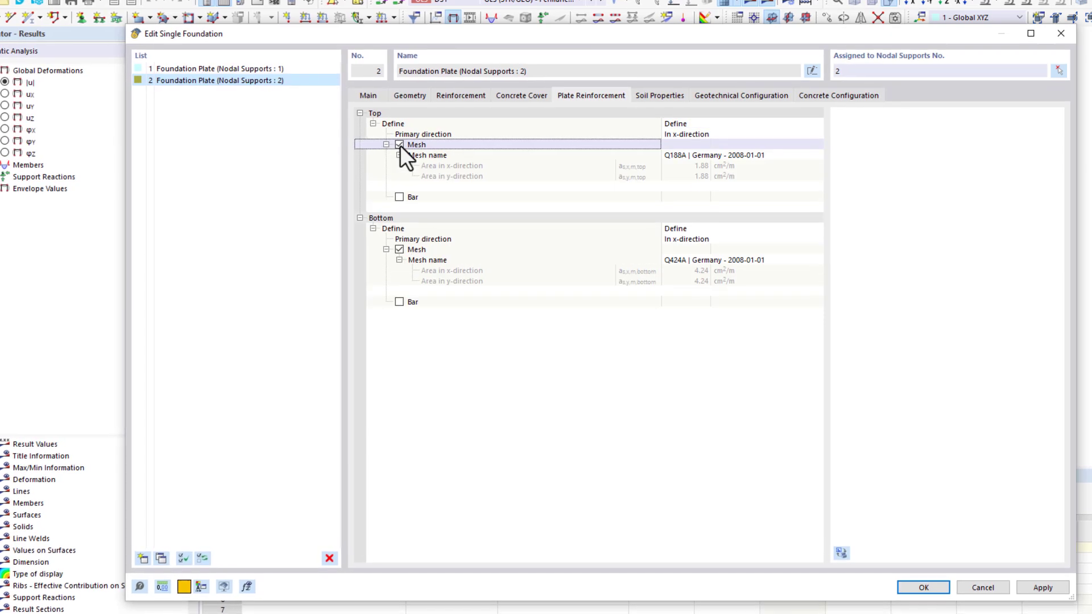
click(658, 95)
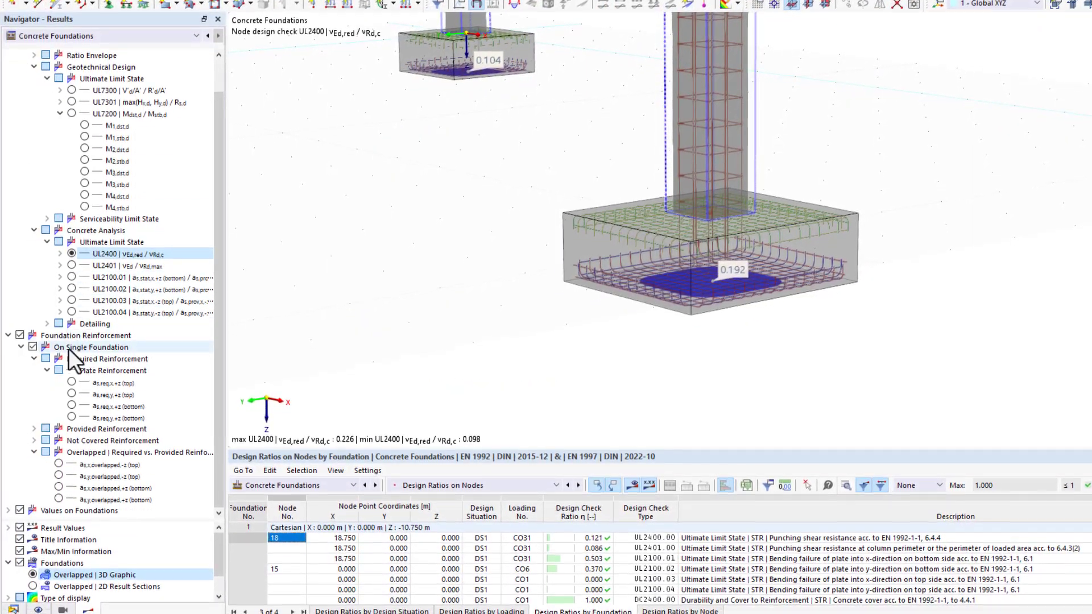
- Show the foundation's required bottom plate reinforcement as,req,x,+z alongside the provided reinforcement
click(71, 401)
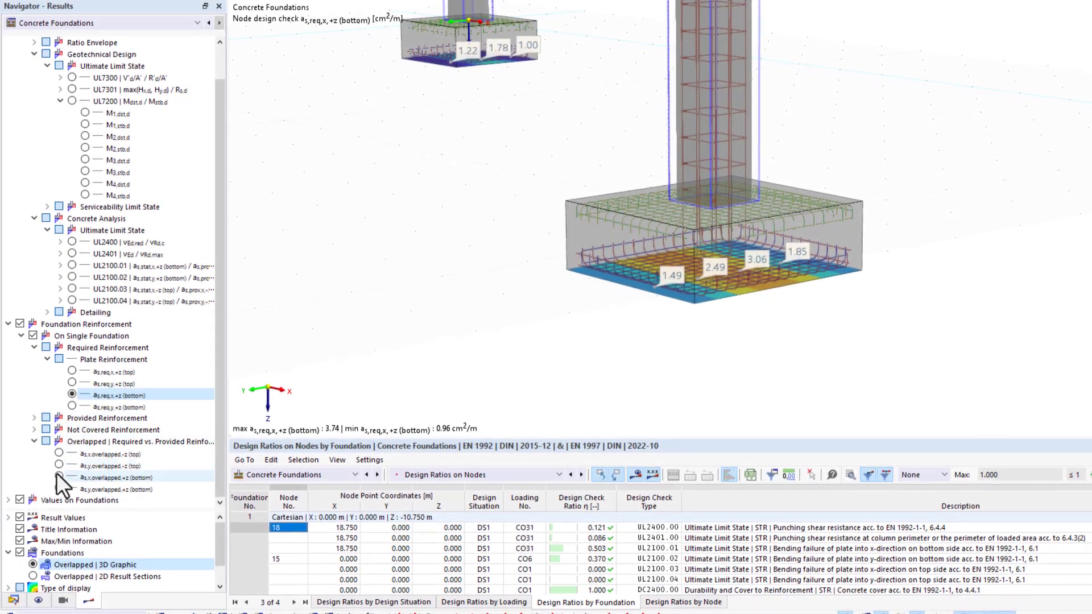
click(59, 478)
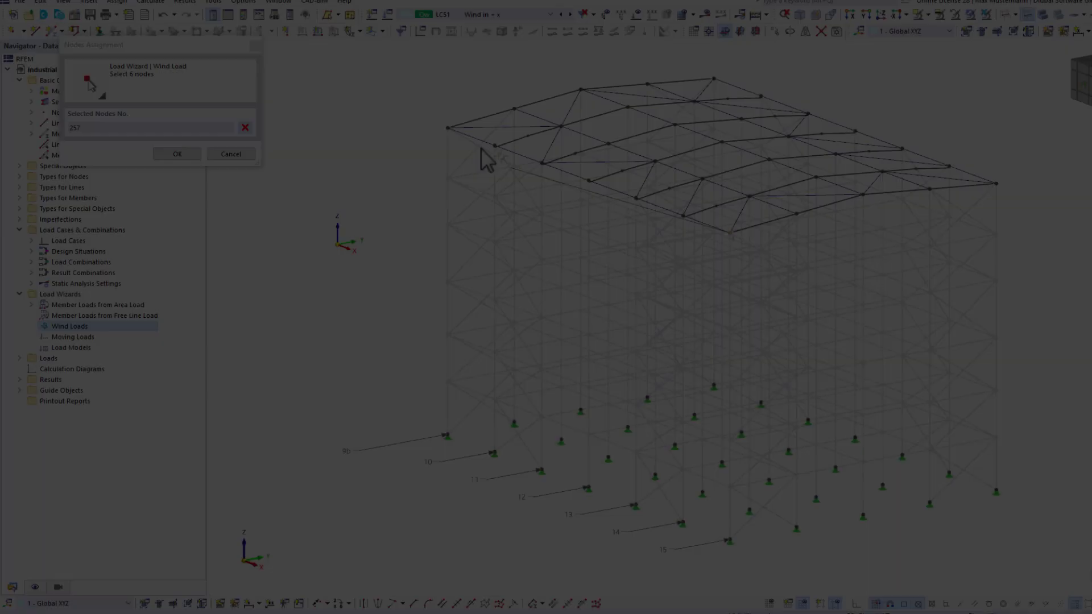
- Pick the last corner node, then import location parameters from the Wind Load Map
click(176, 155)
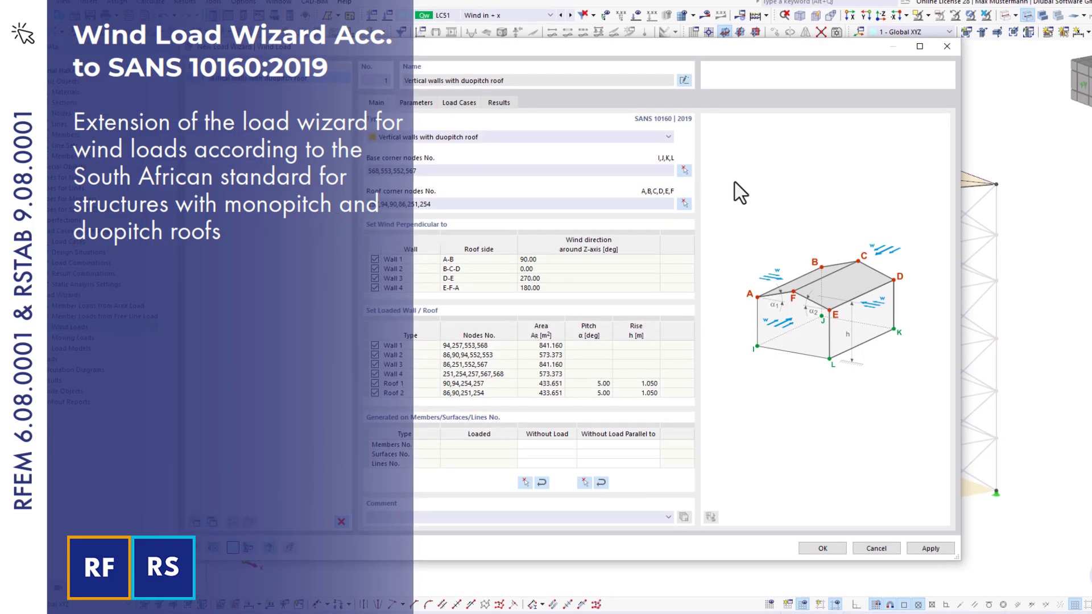
click(416, 111)
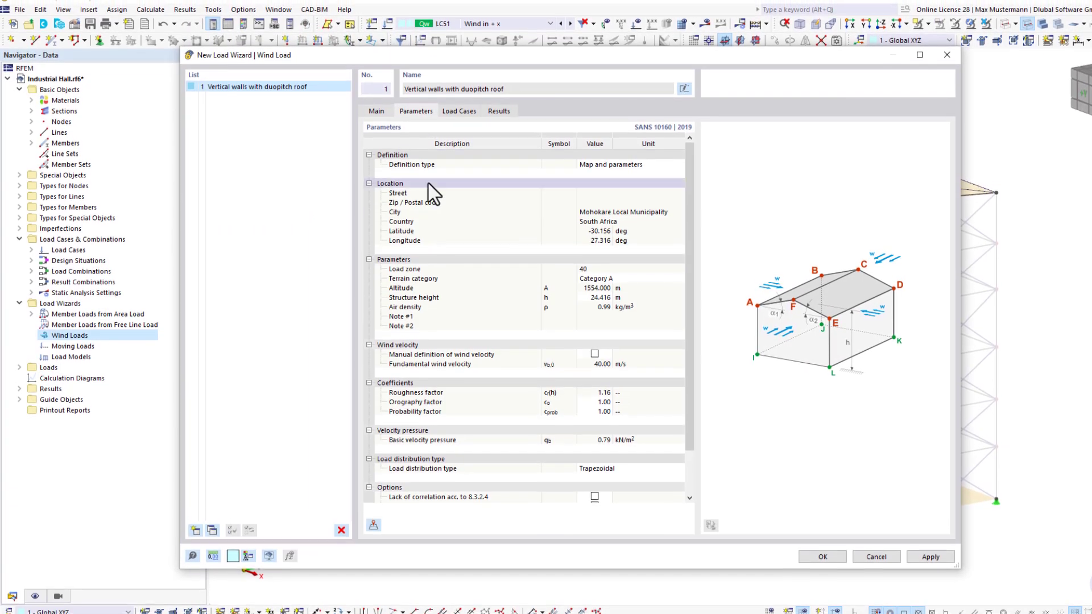
mouse_move(374, 535)
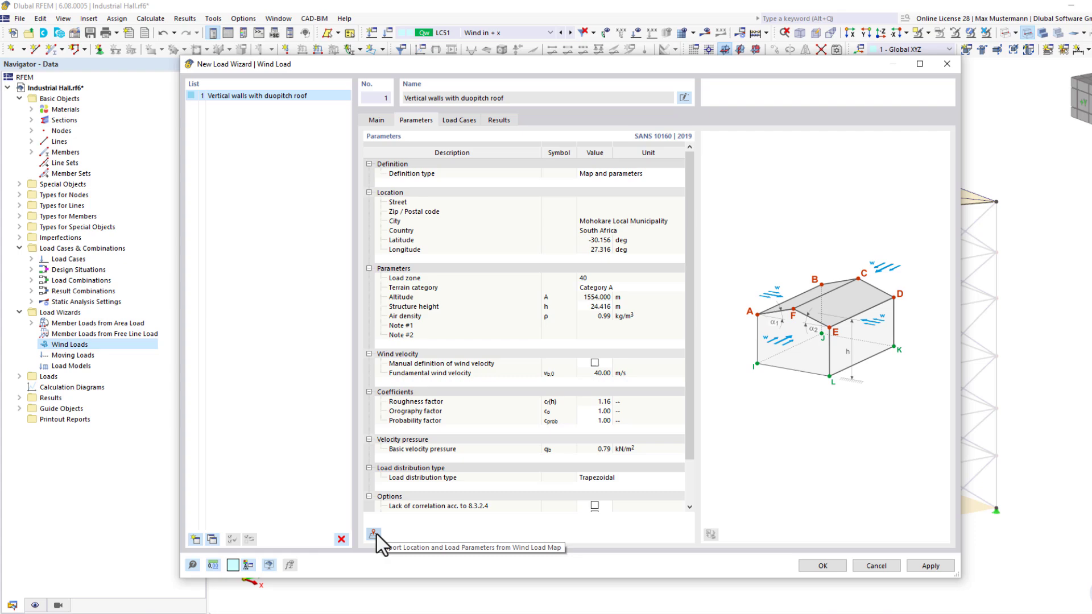
click(374, 535)
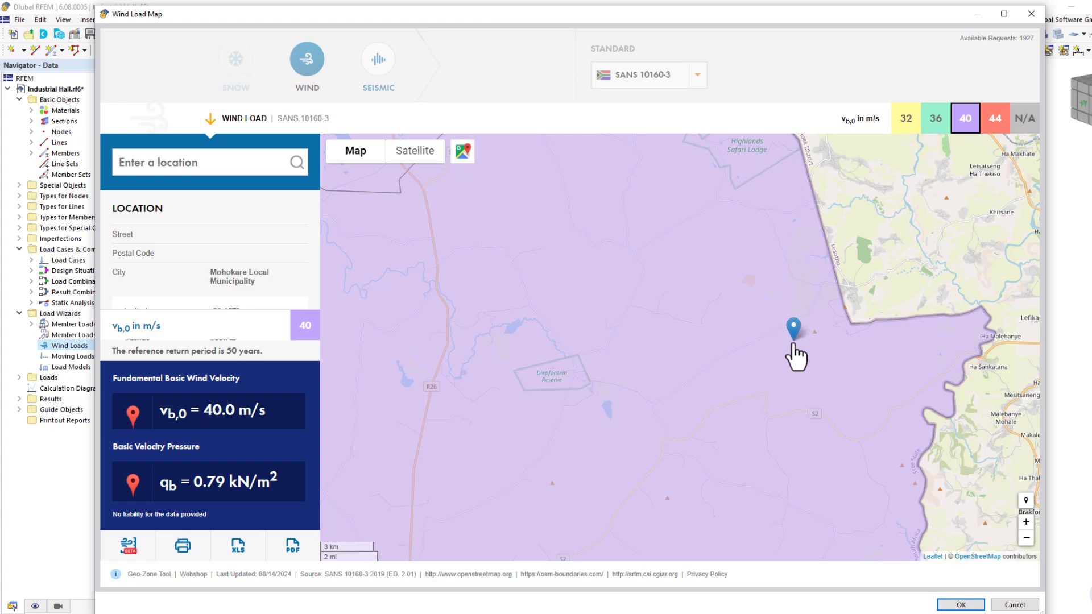
- Set the site on the wind map and generate the SANS 10160 duopitch-roof wind loads
click(959, 604)
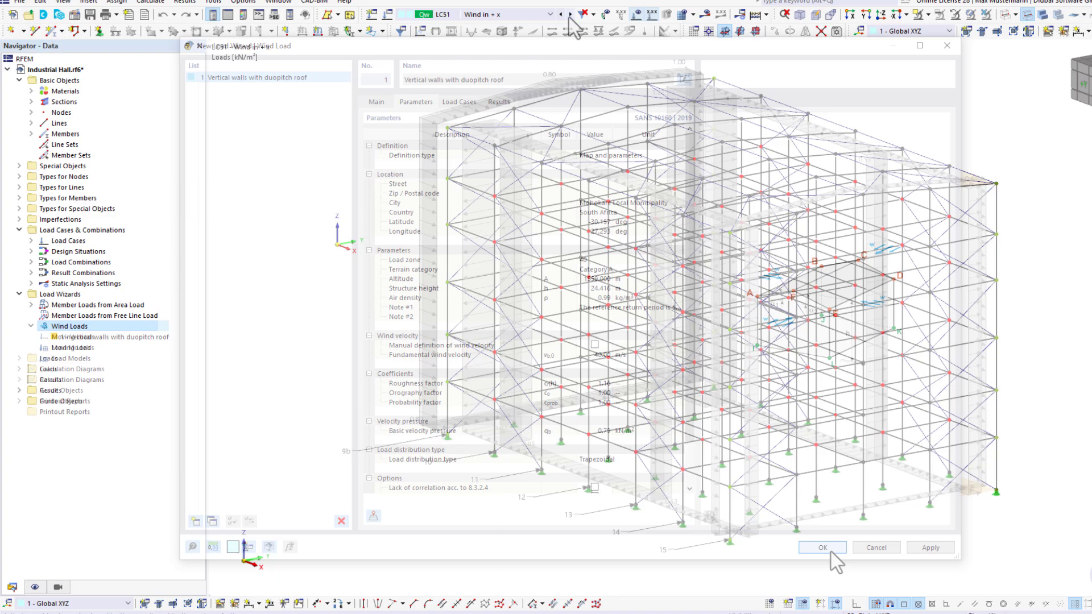
click(821, 547)
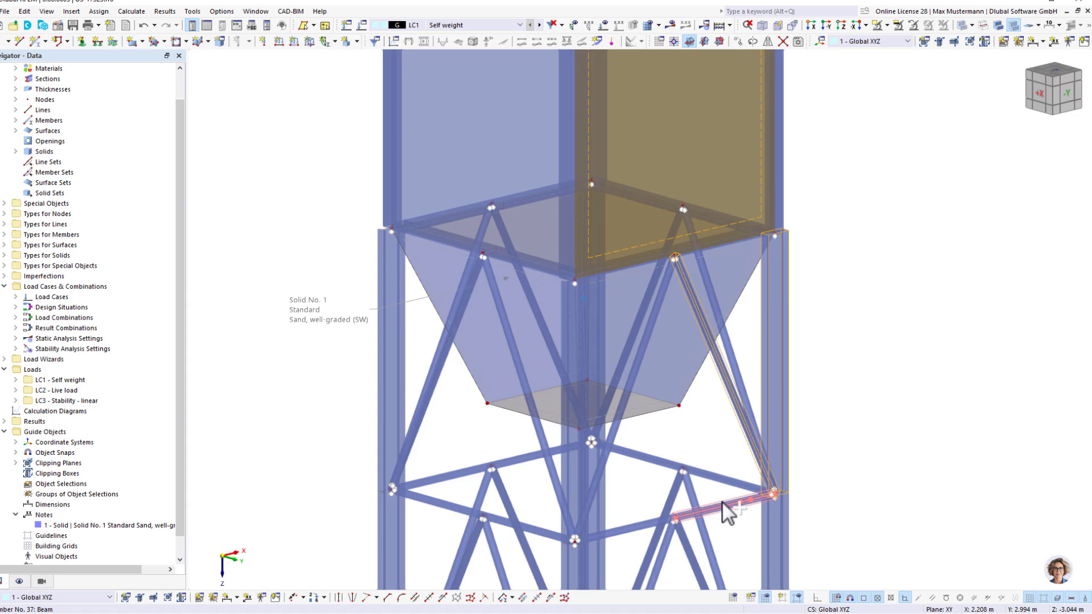
- Bring up the context menu on the diagonal member to add a note
right_click(728, 509)
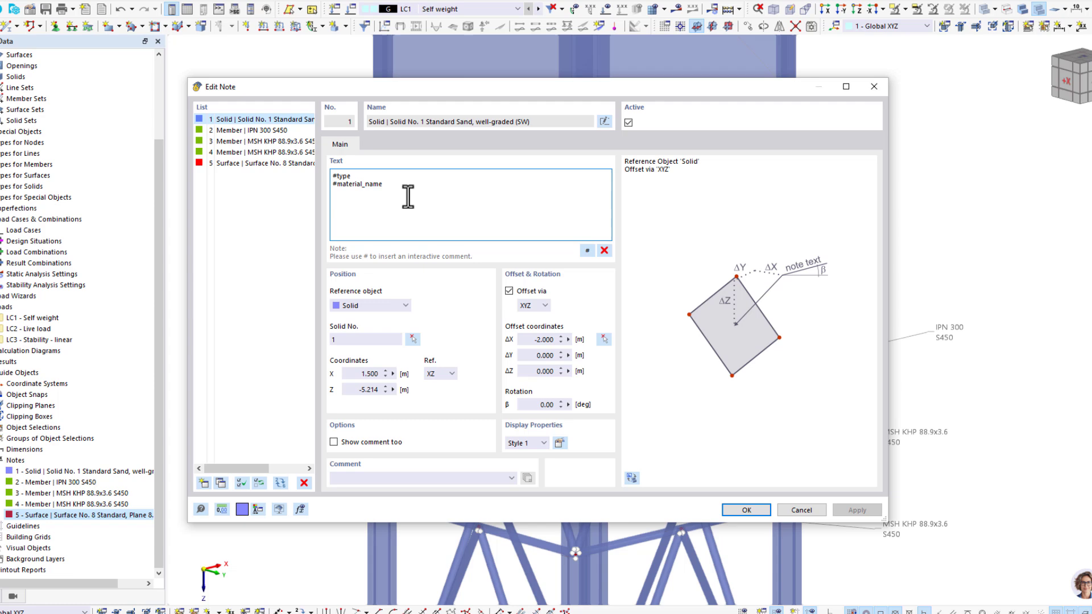
- Insert mass and volume placeholders into the sand solid's note
click(589, 250)
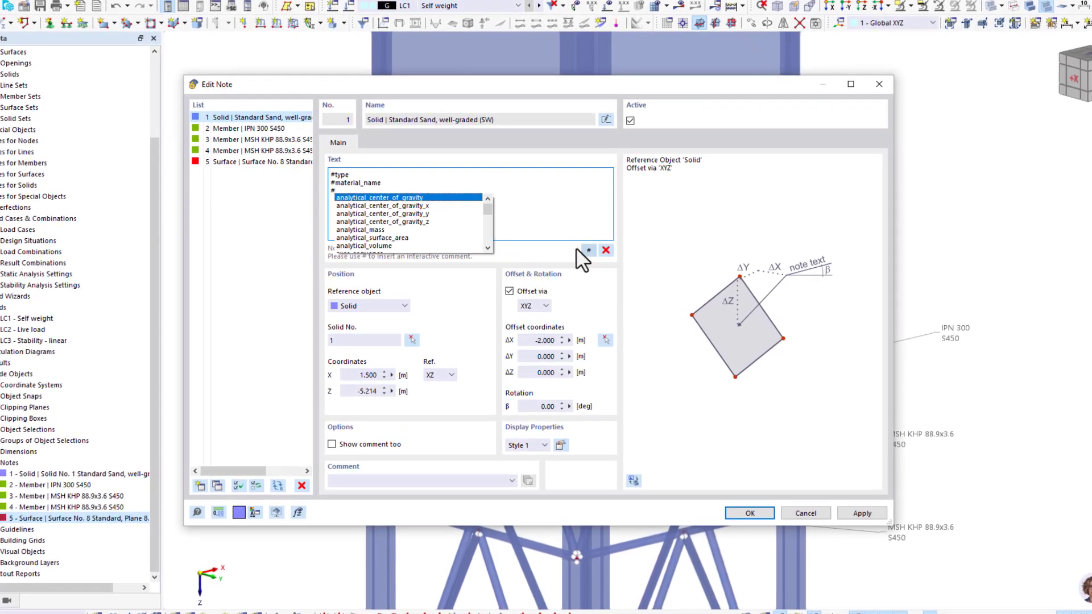
scroll(down, 3)
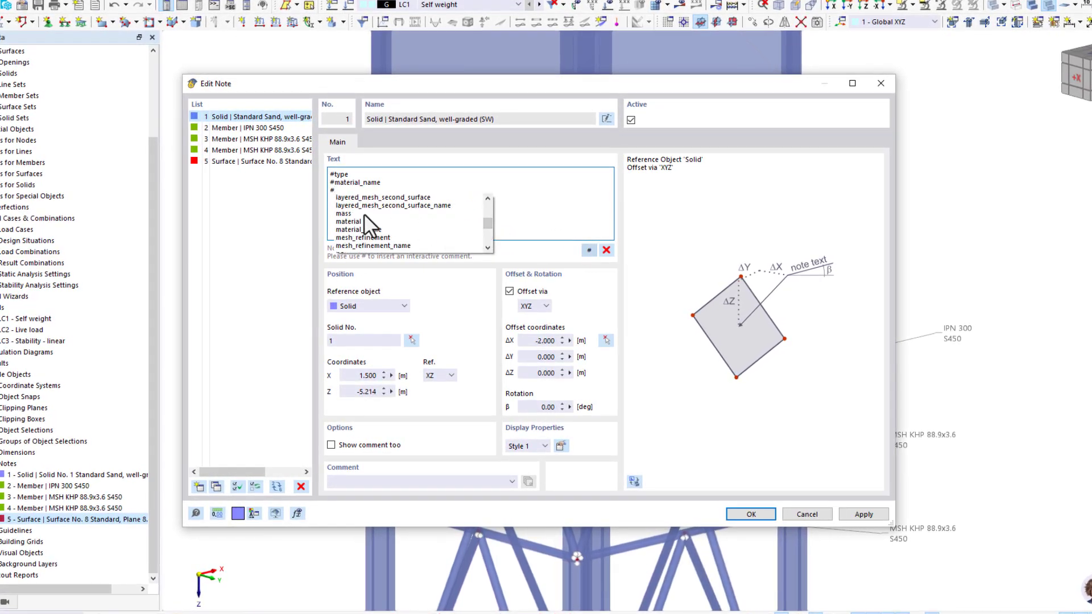
click(344, 214)
text(#volume)
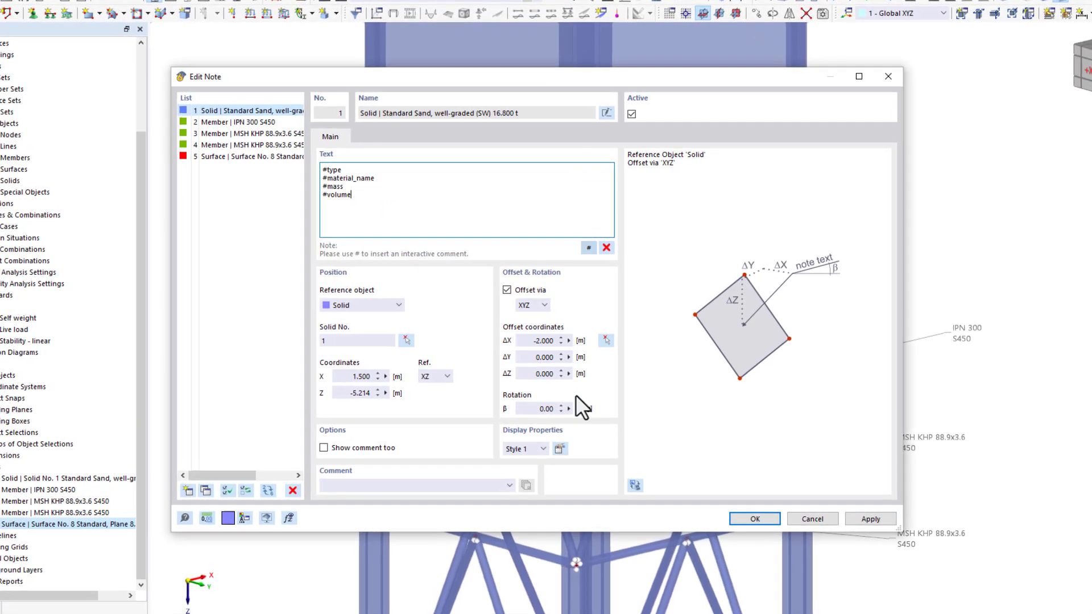
click(754, 519)
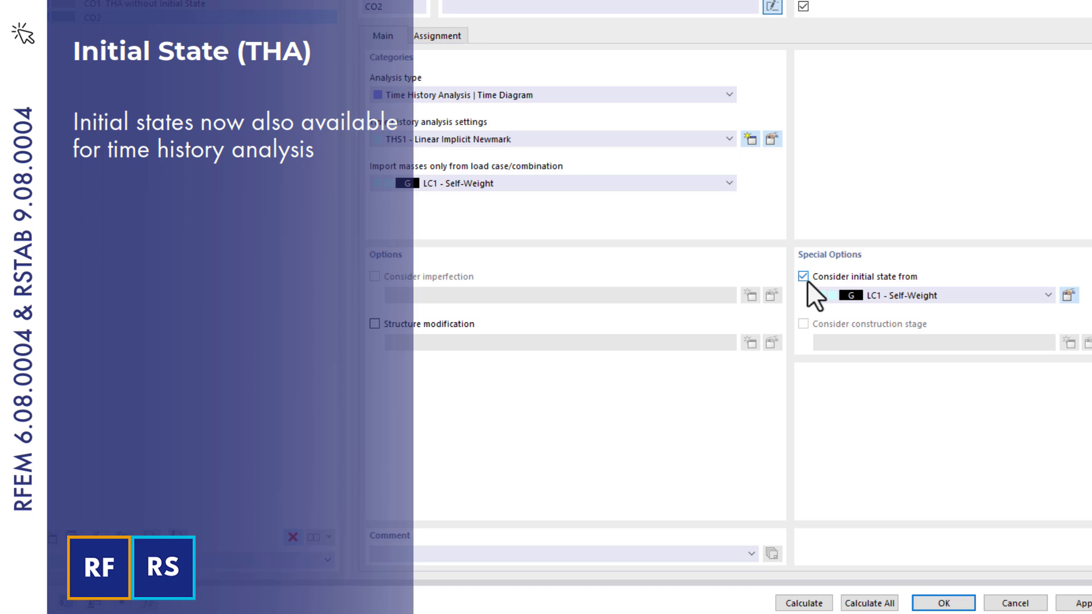
- Start CO2 from LC1's final state, chart CO2 with initial state, and filter features to Base design
click(991, 304)
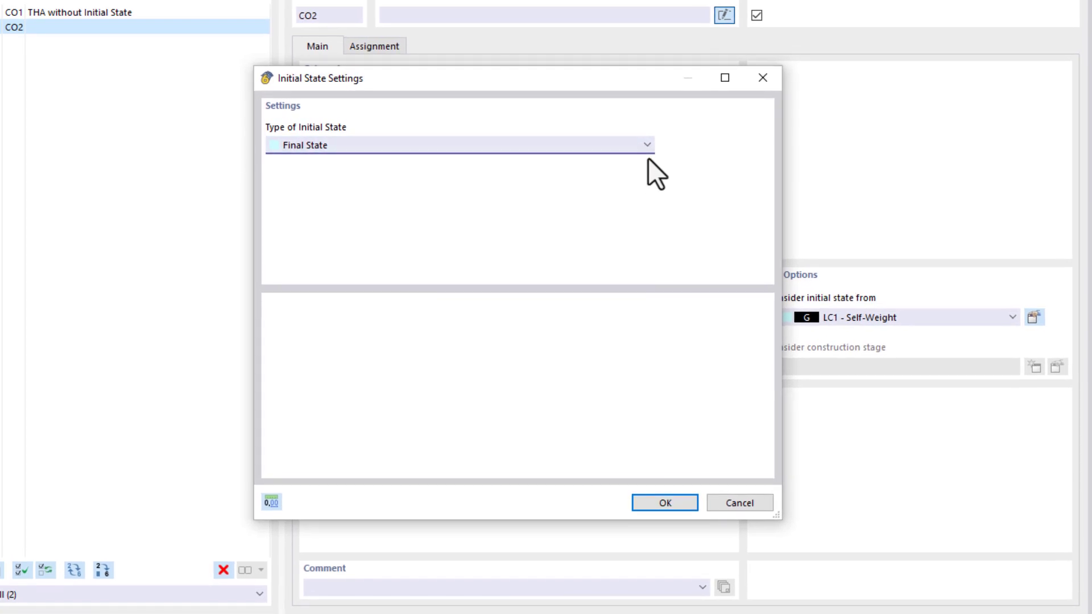
click(663, 503)
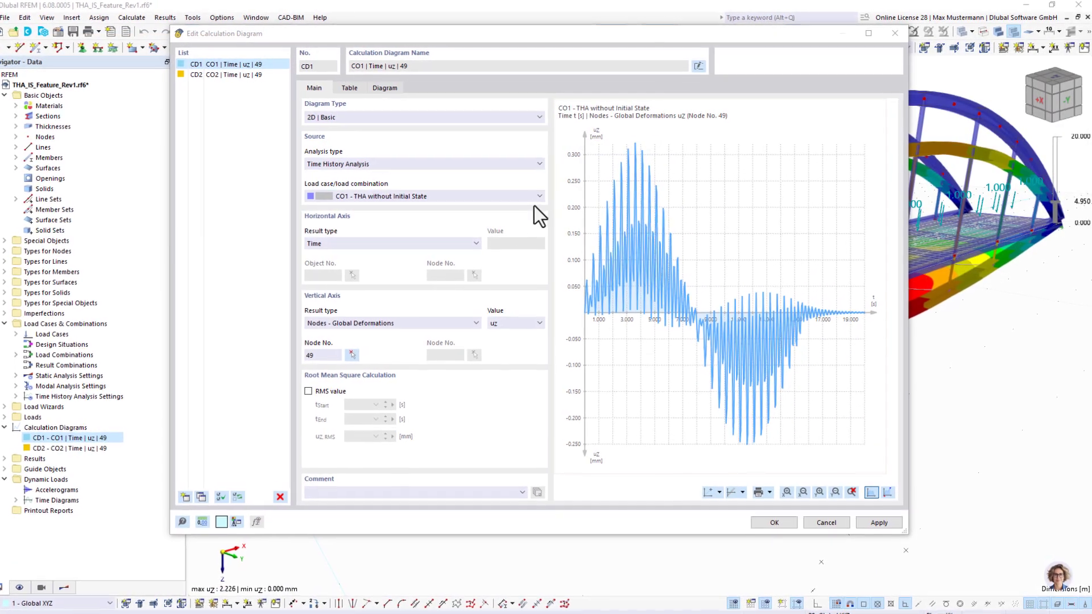
click(527, 197)
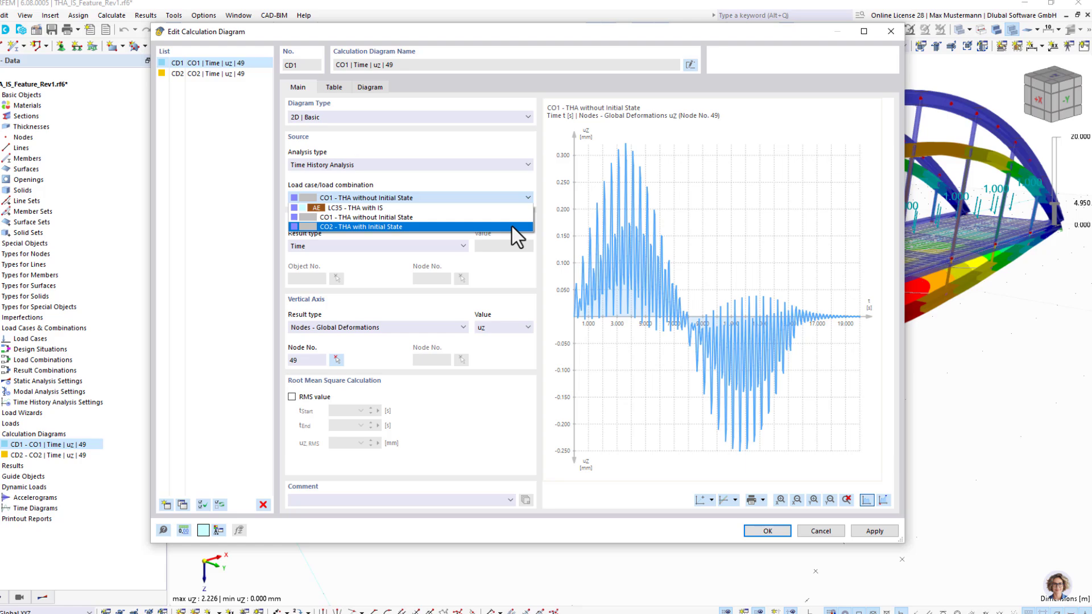
click(360, 226)
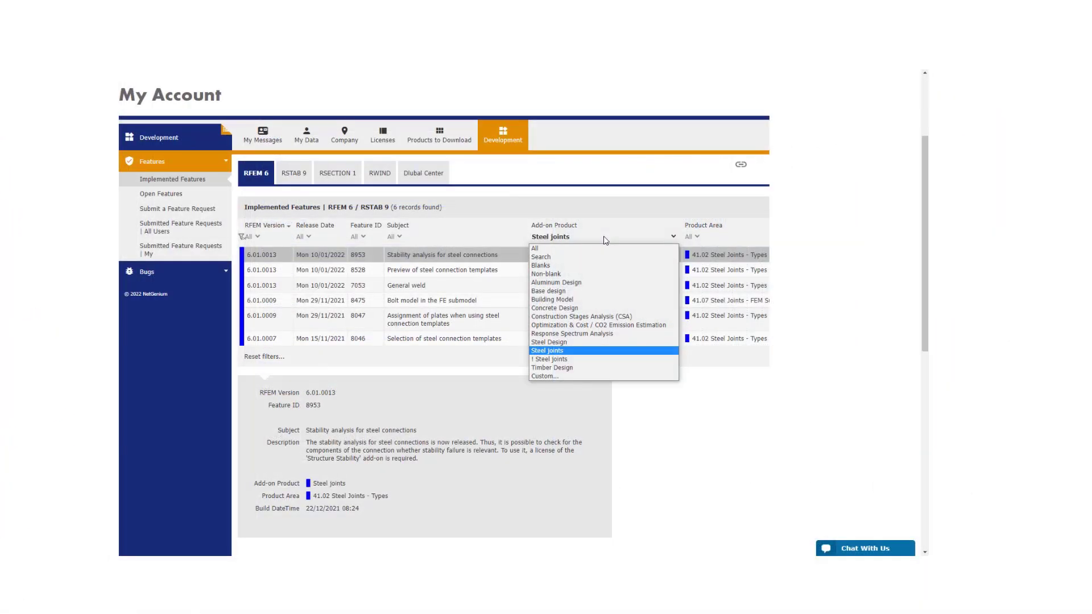
click(548, 291)
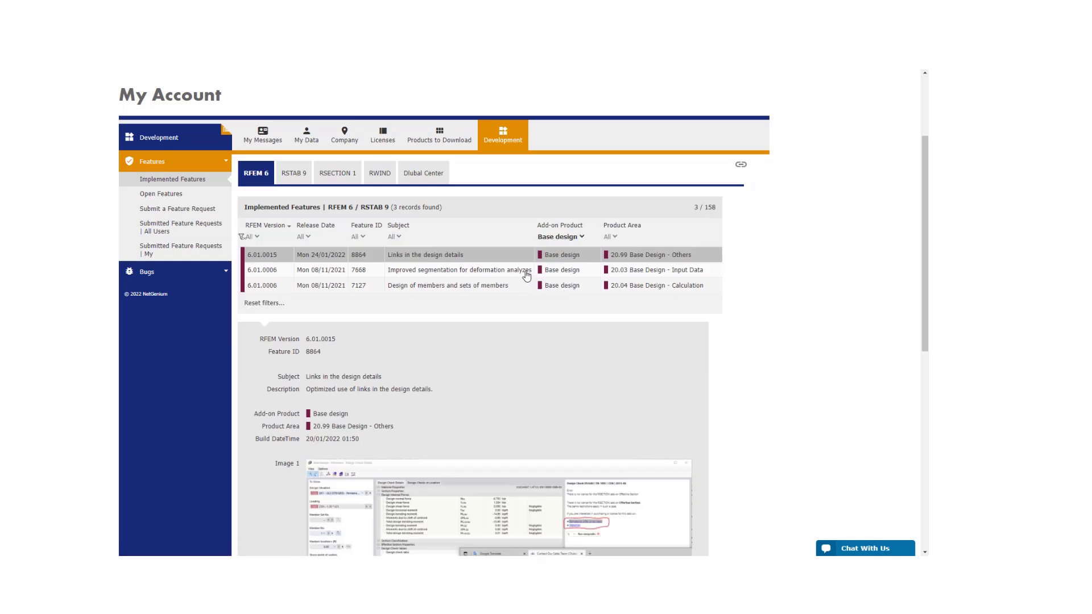